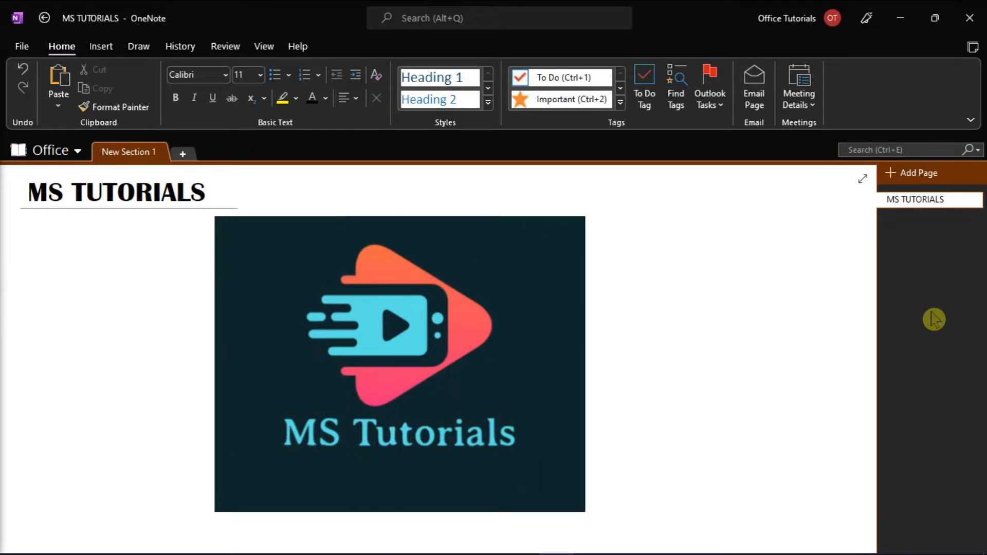
Step: Click repeatedly on the MS TUTORIALS page area before heading to the File menu
click(154, 291)
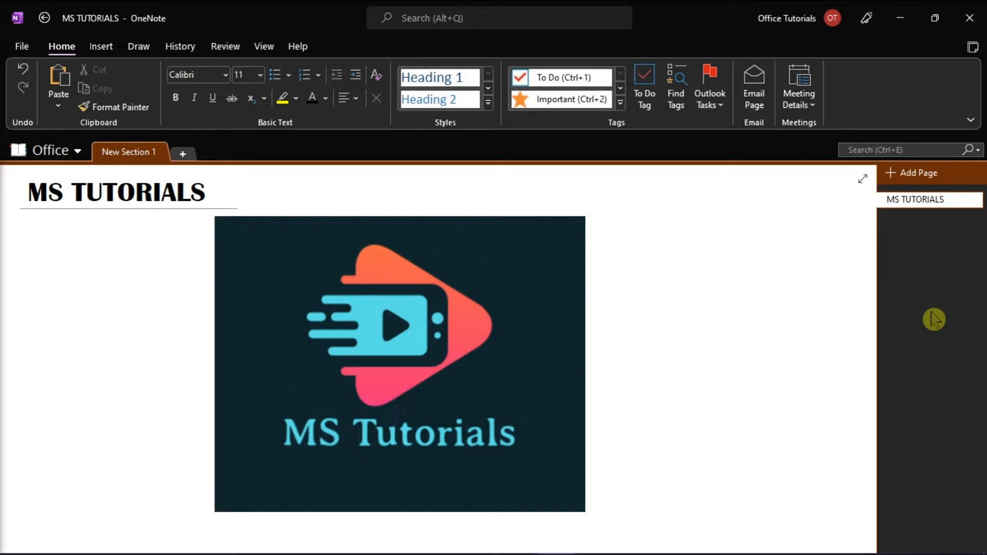
click(154, 291)
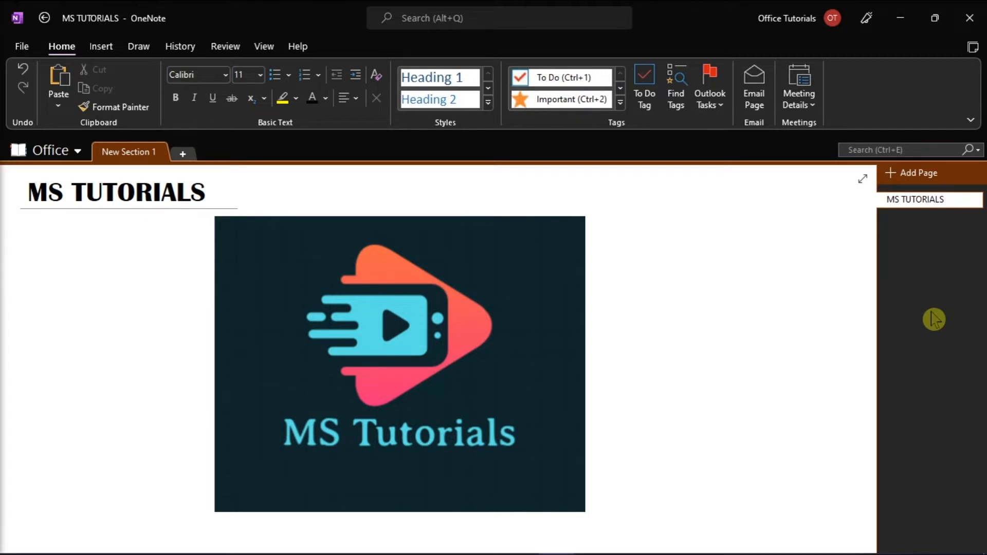
click(154, 291)
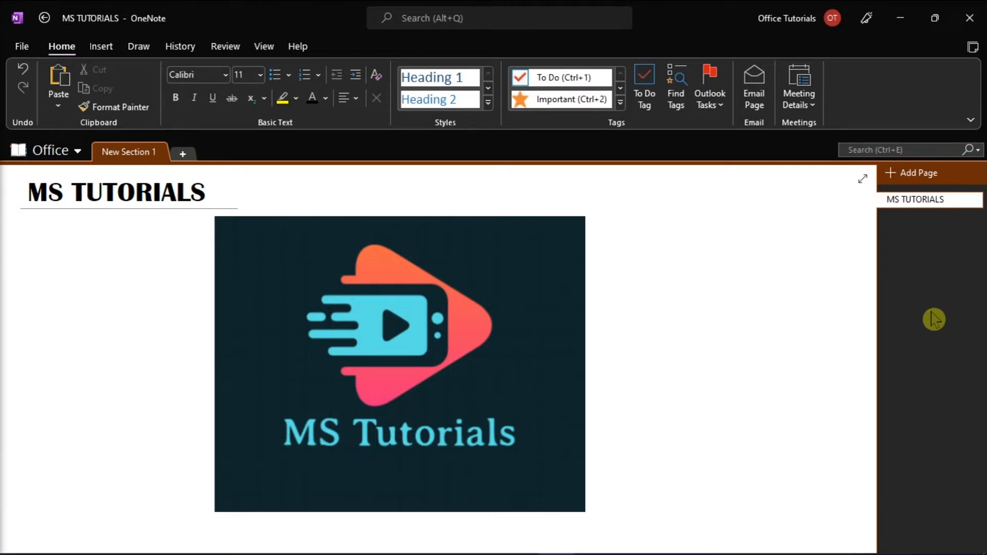
click(155, 291)
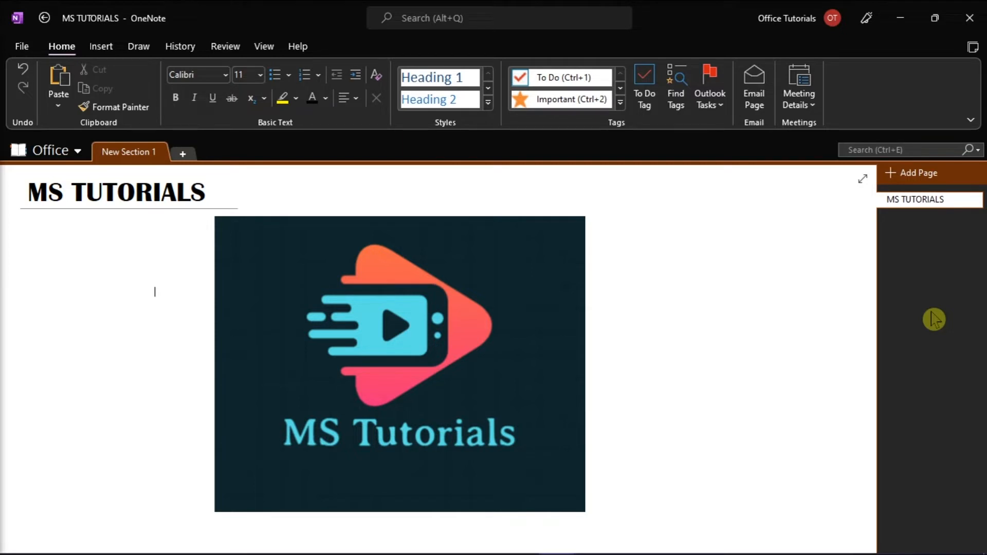
mouse_move(933, 318)
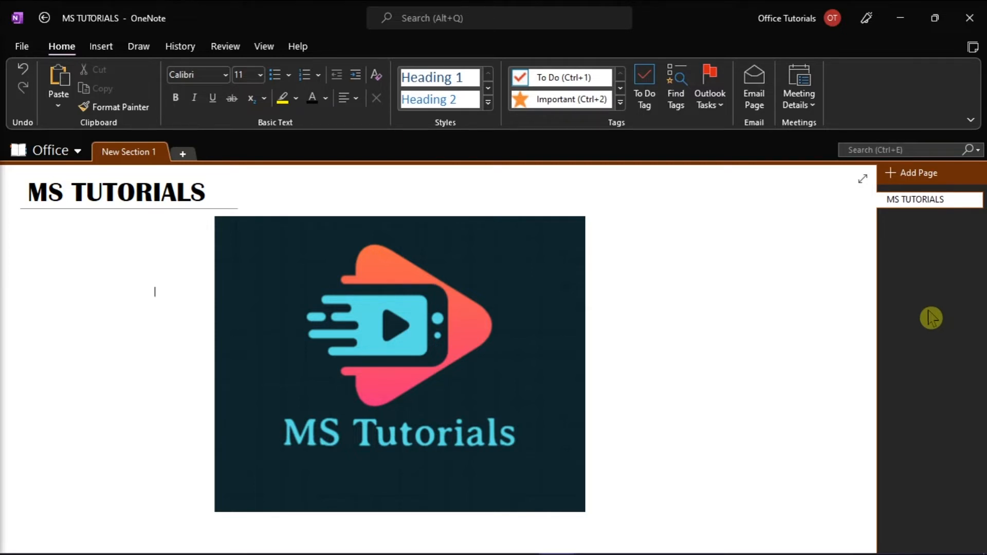
Step: Reach OneNote Options from the File backstage and show the Send to OneNote settings
click(22, 46)
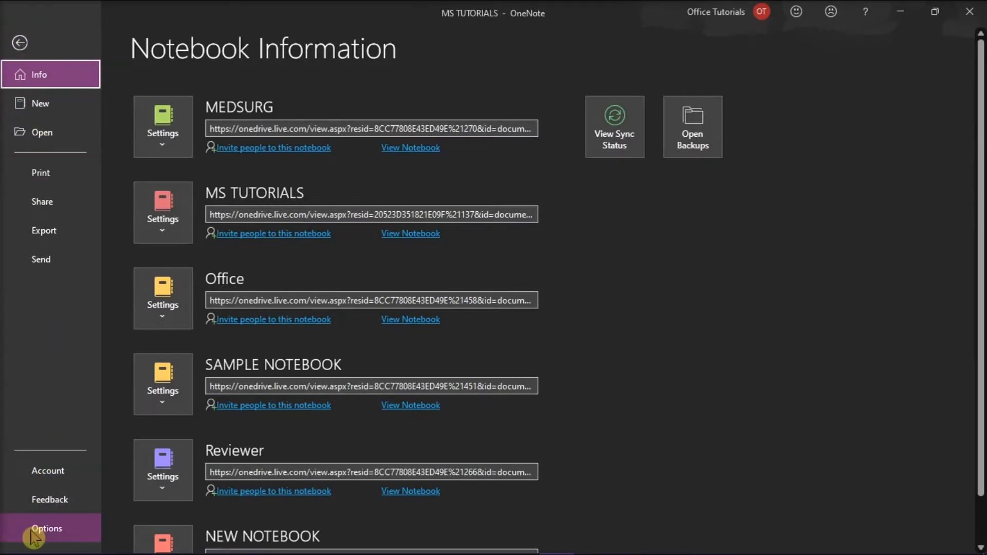
click(46, 528)
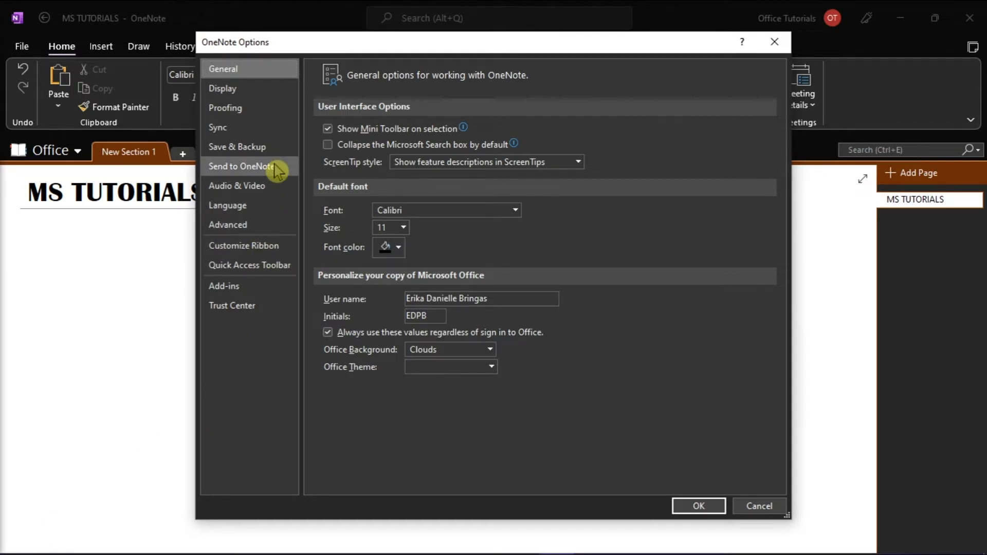
click(245, 166)
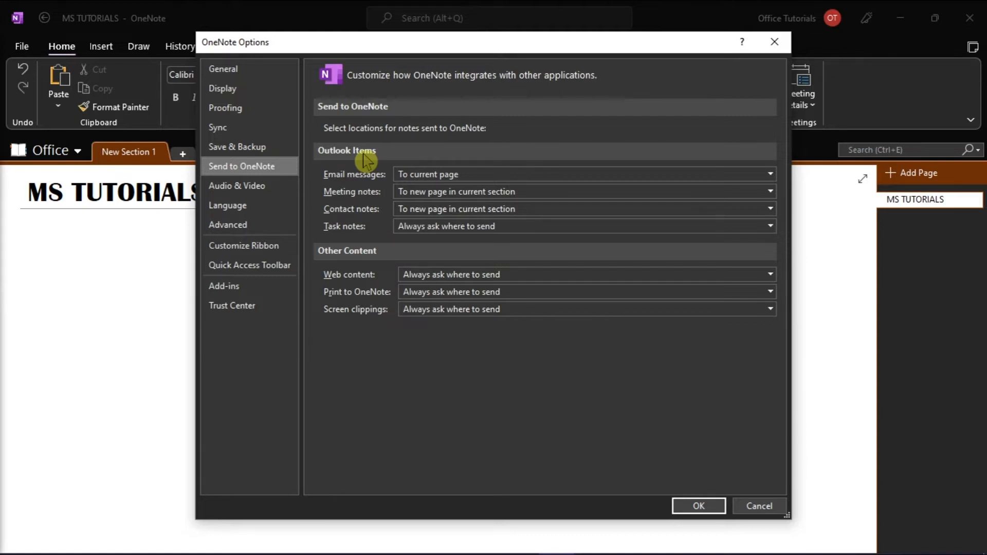
mouse_move(391, 167)
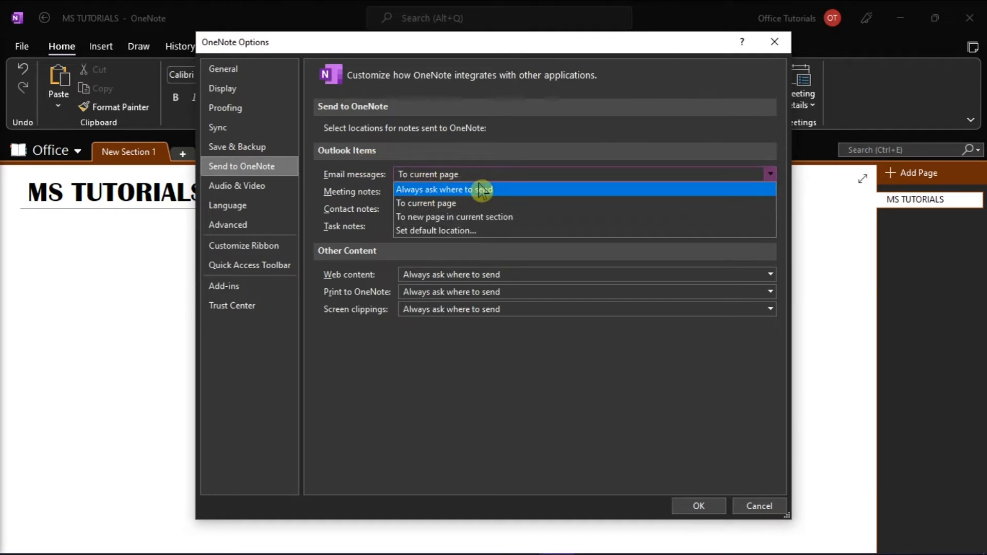
Step: Set email, meeting and contact notes to 'Always ask where to send' and confirm with OK
click(444, 189)
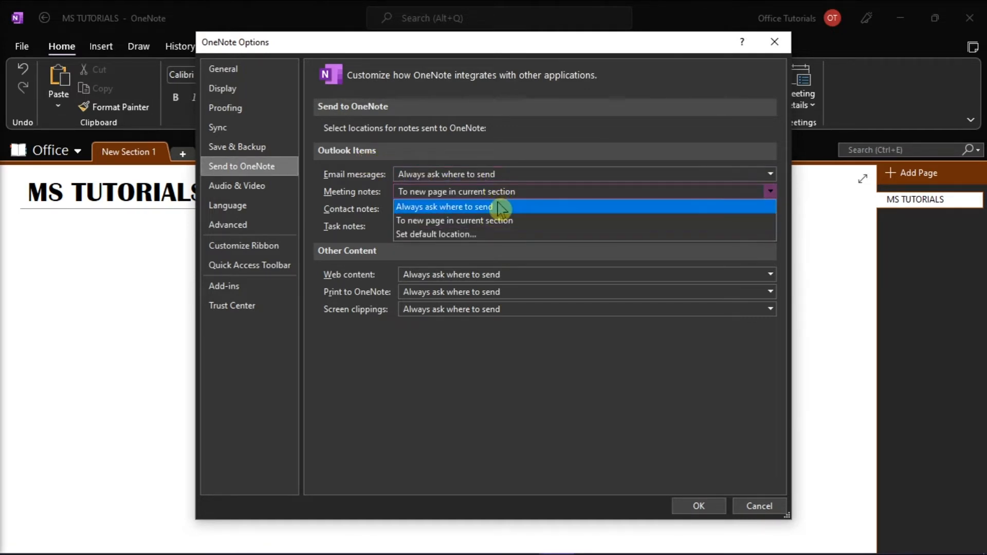
click(453, 220)
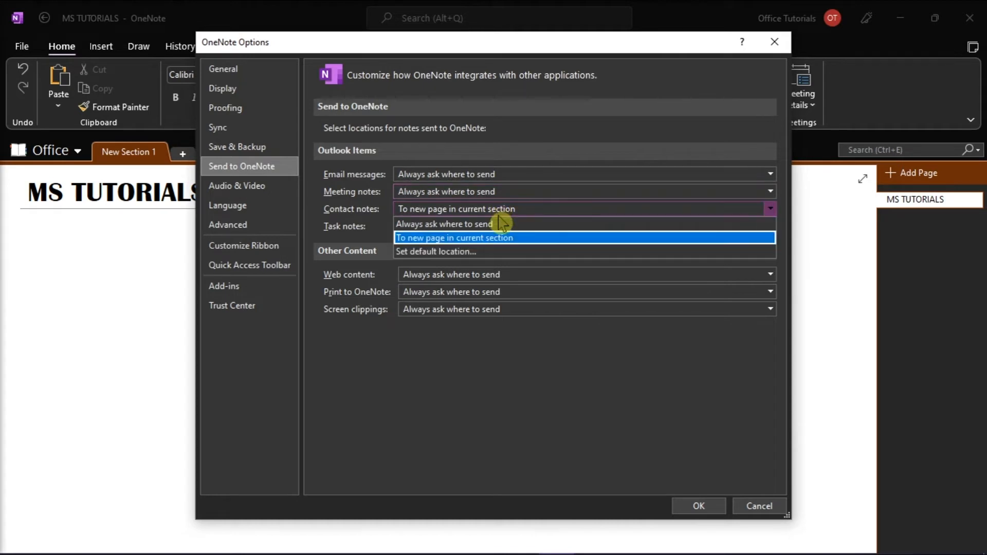
click(444, 223)
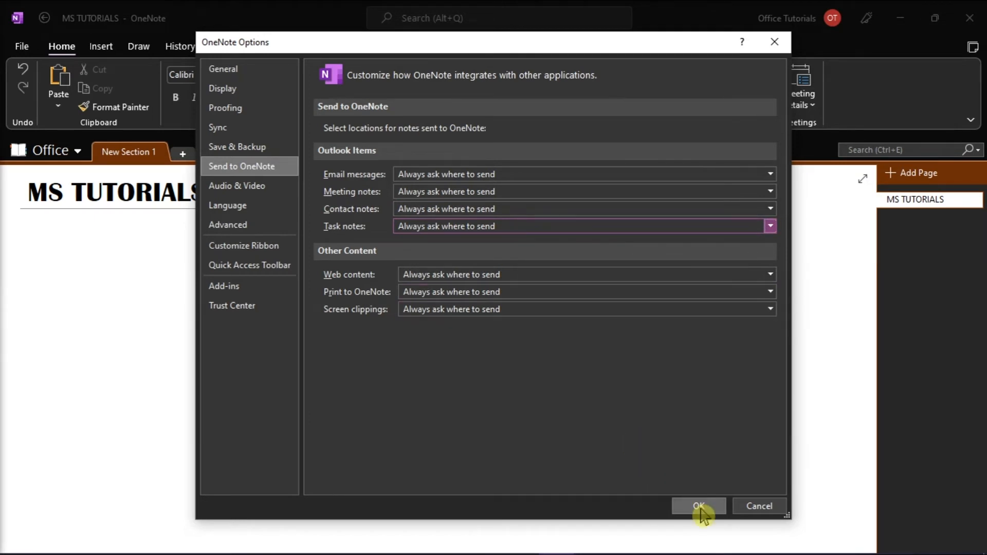
click(698, 506)
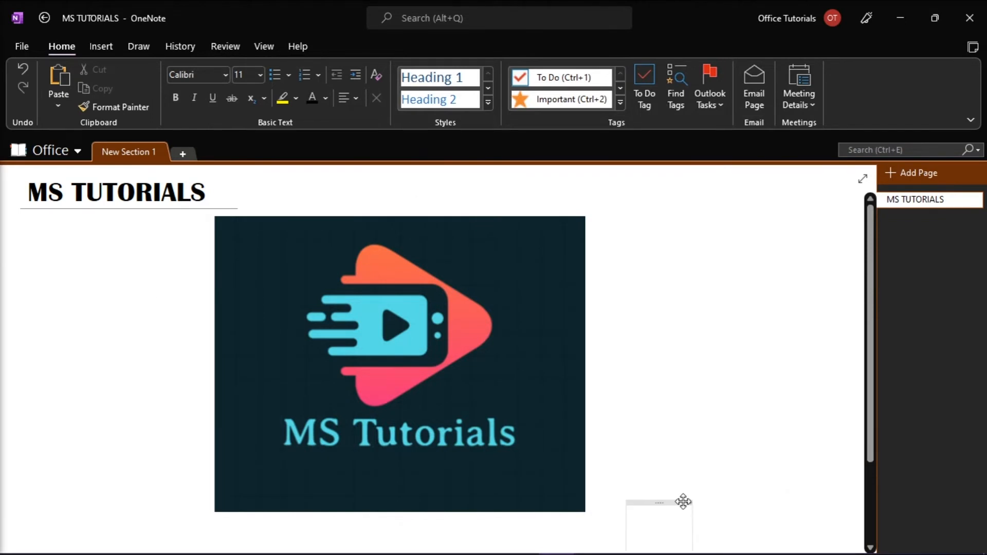
click(590, 539)
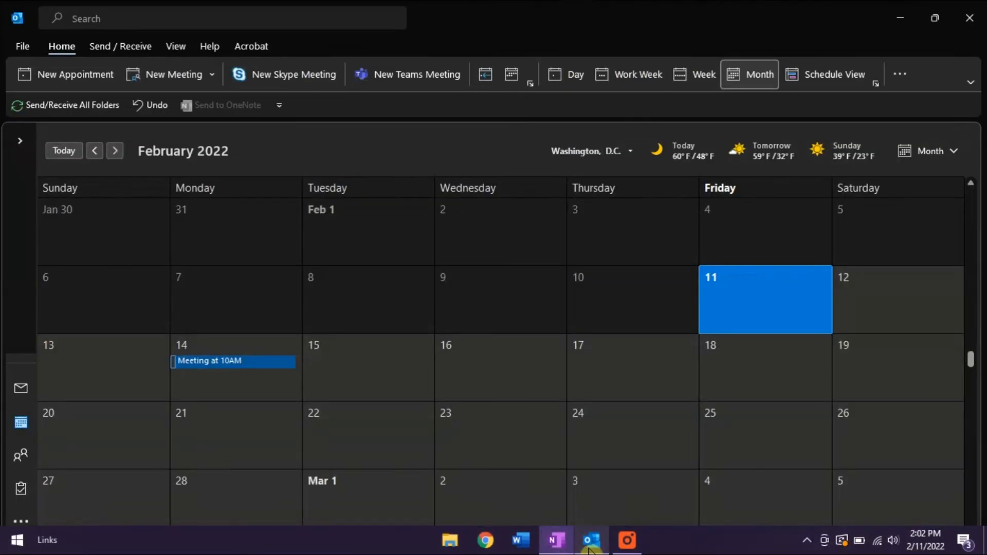
click(233, 361)
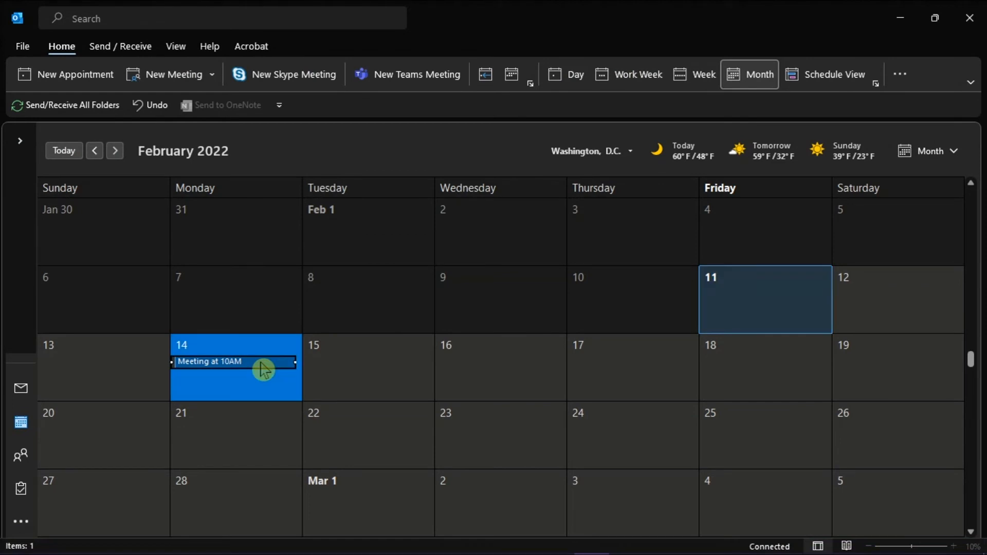
click(208, 361)
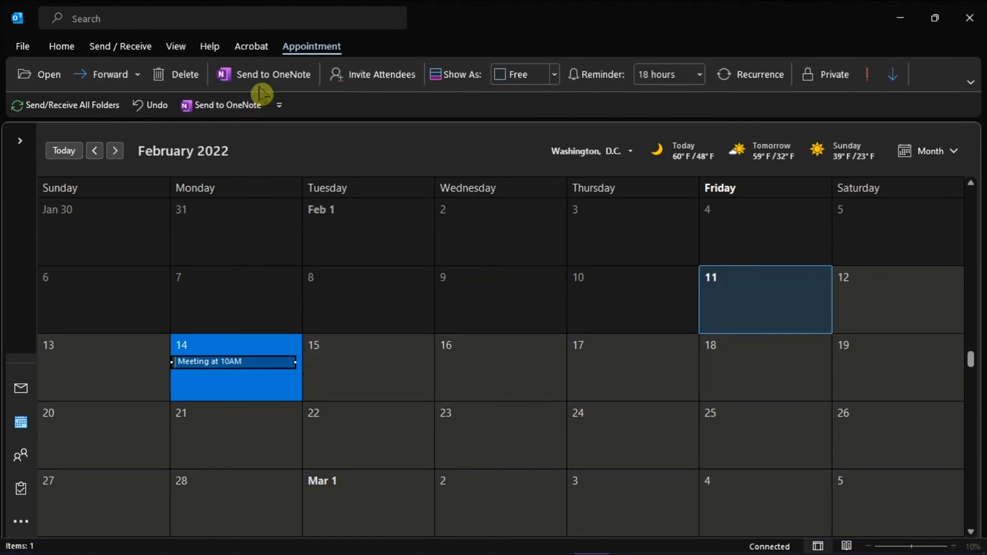
click(272, 74)
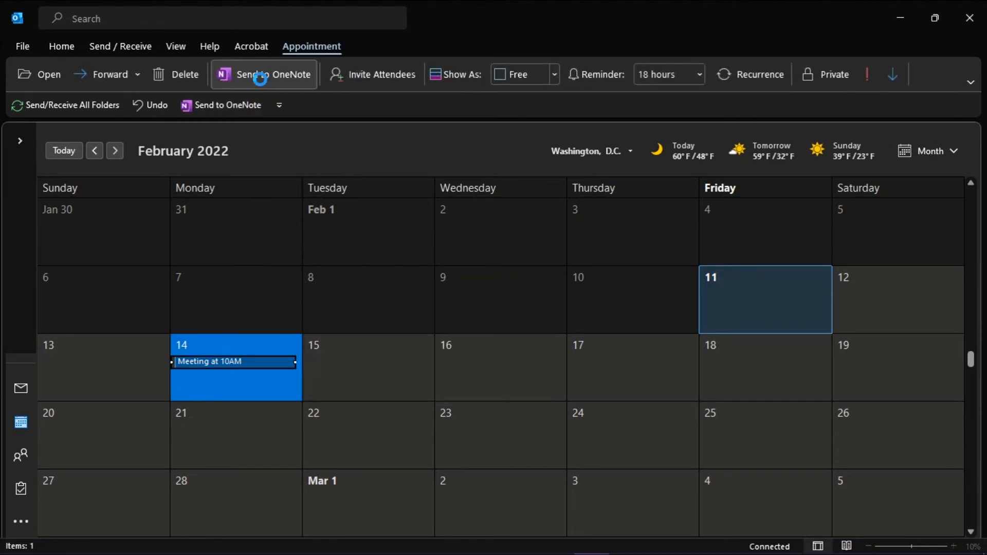
double_click(209, 361)
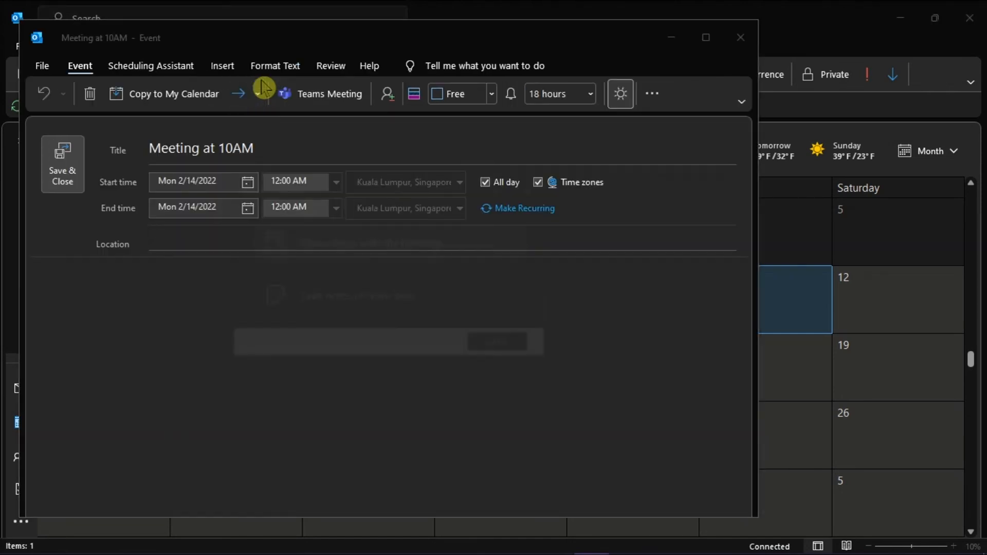
Step: Wait for the Select Location in OneNote dialog listing Quick Notes and all notebooks
click(263, 94)
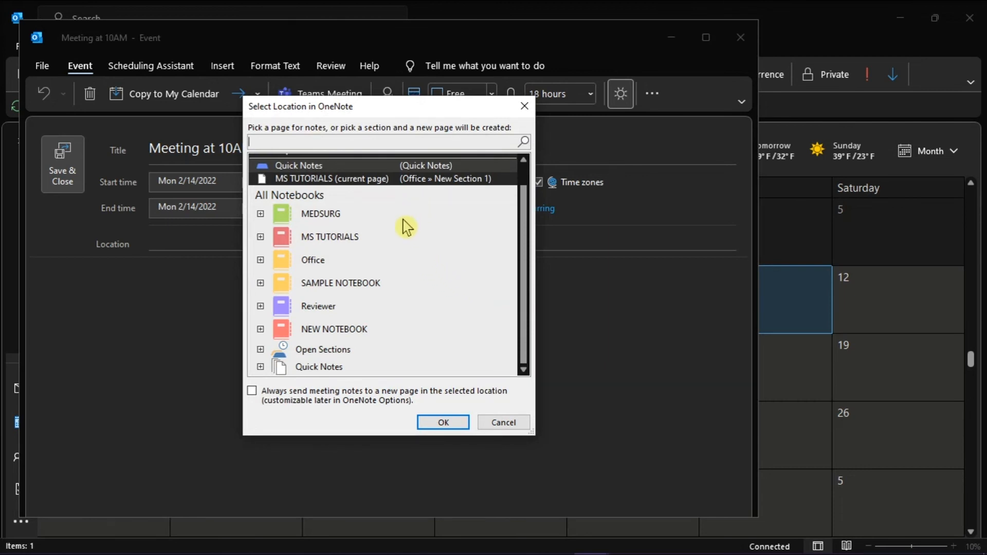
mouse_move(412, 380)
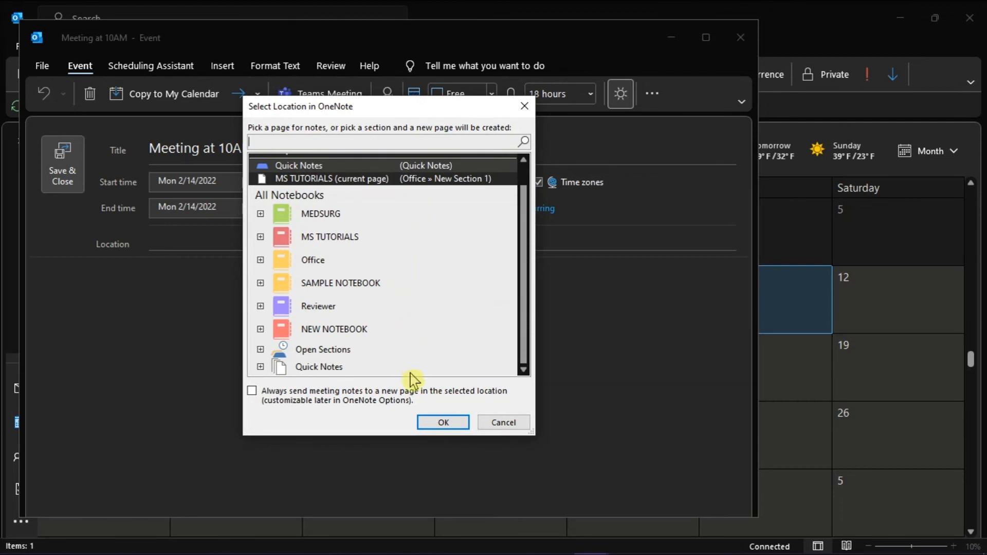